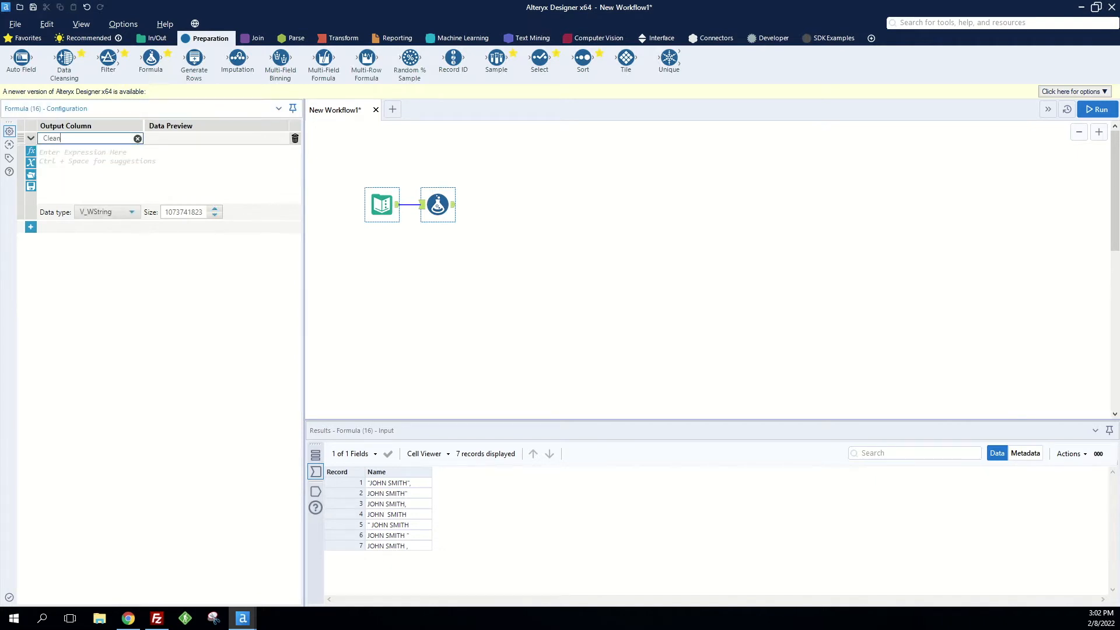
- Create a Clean Name column whose expression is Trim([Name], ...) with the trim argument started as a quote
text(Name)
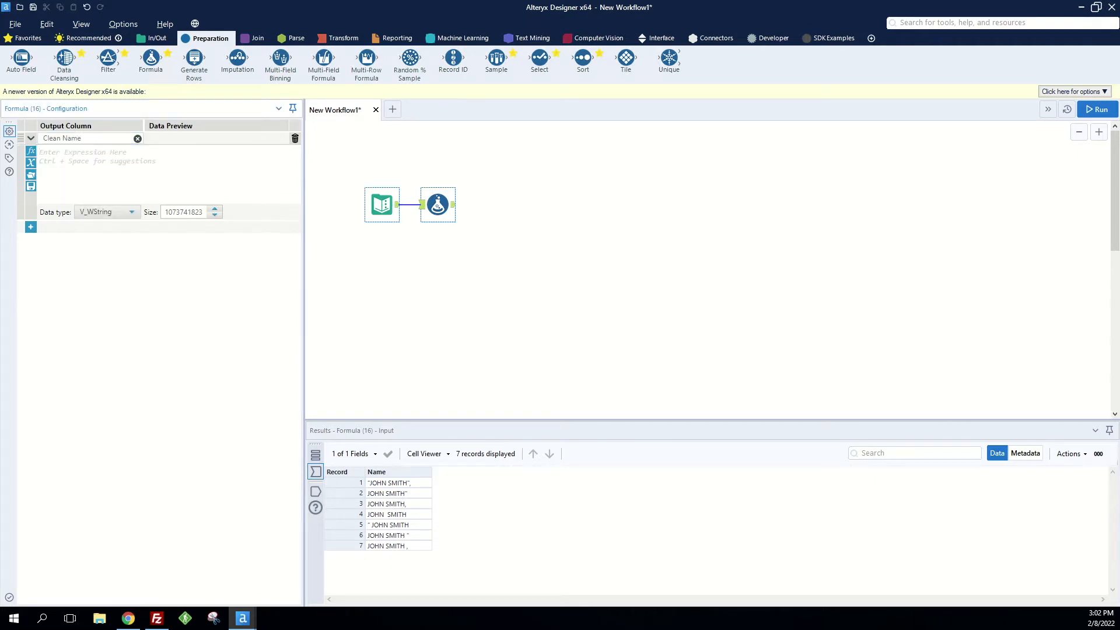
text(trim)
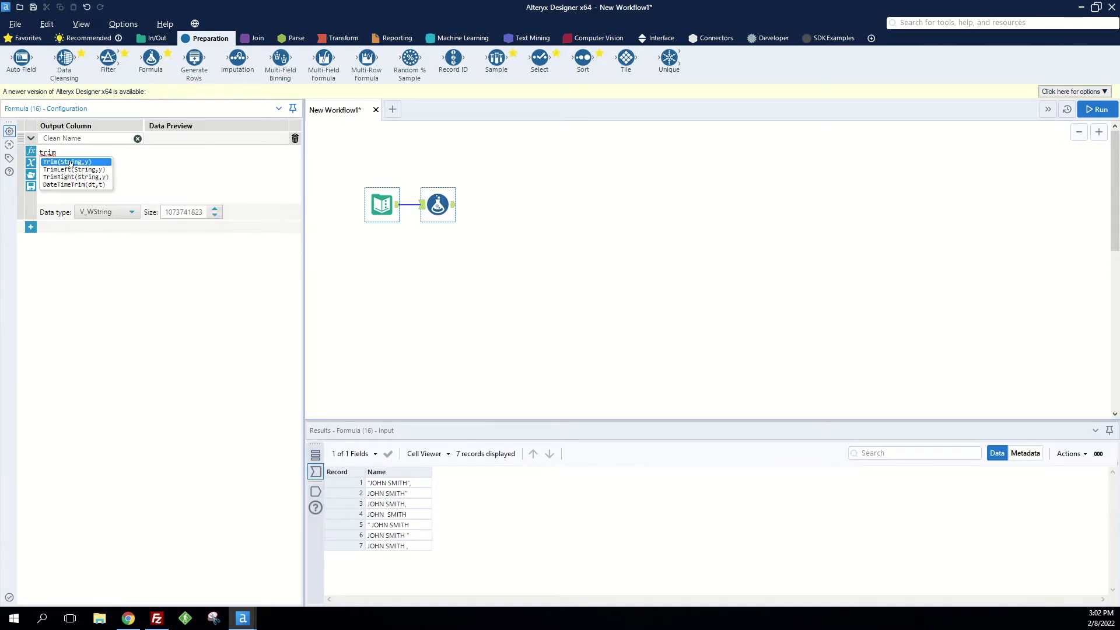
click(65, 161)
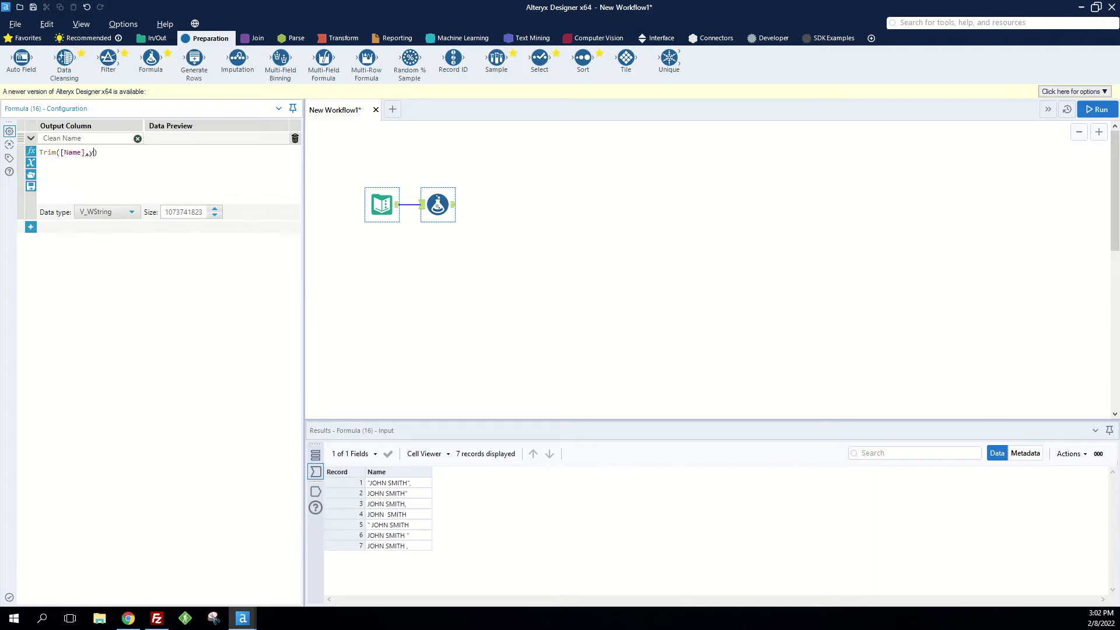
key(Backspace)
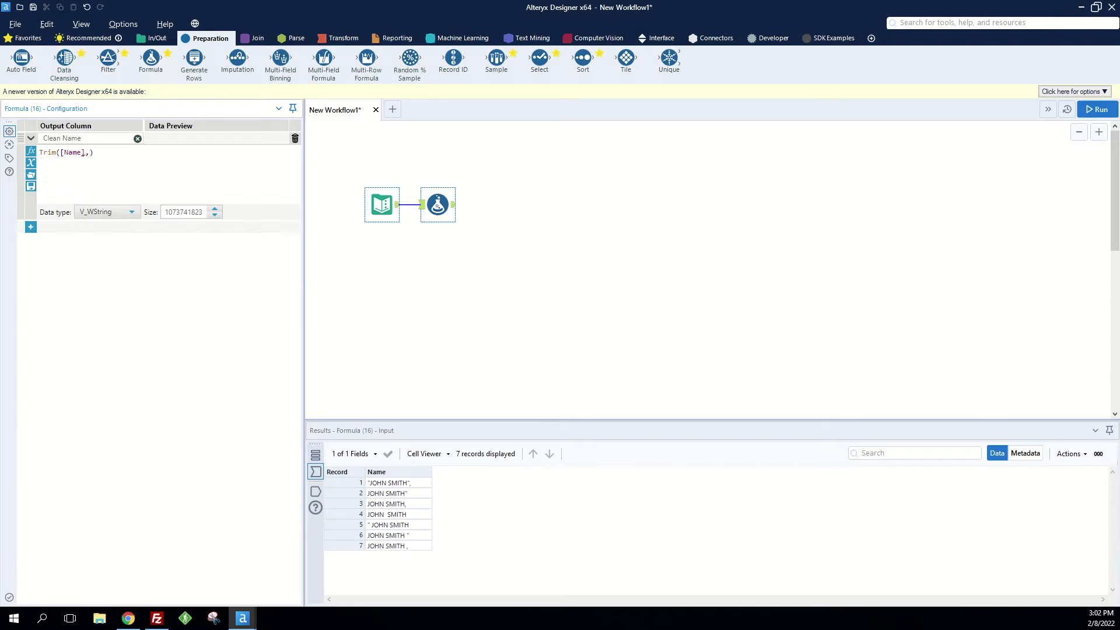
text(",)
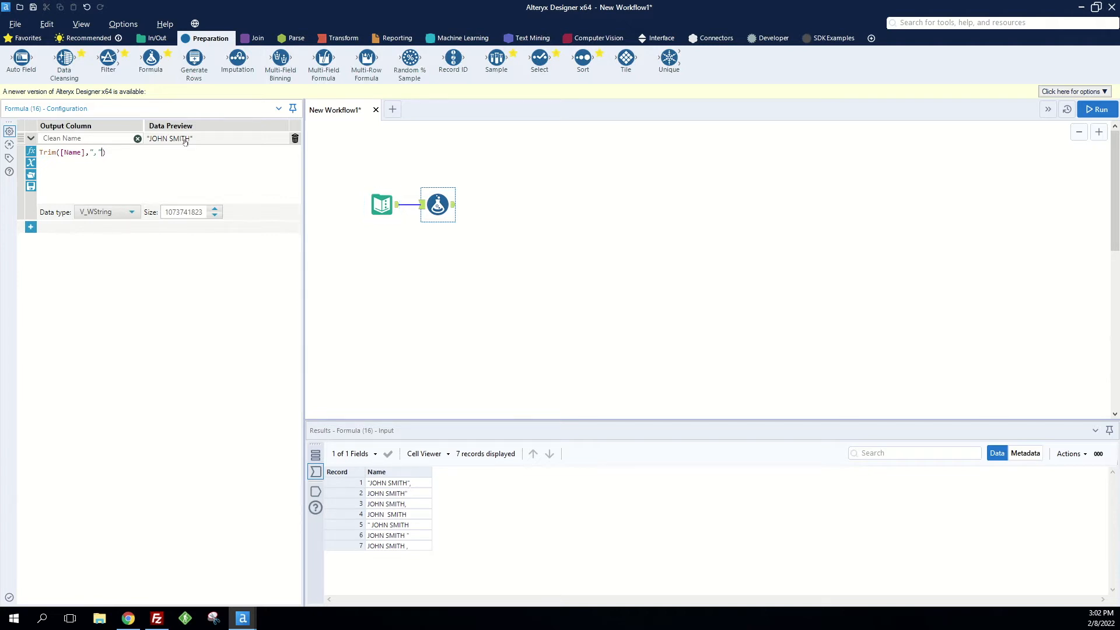
mouse_move(187, 142)
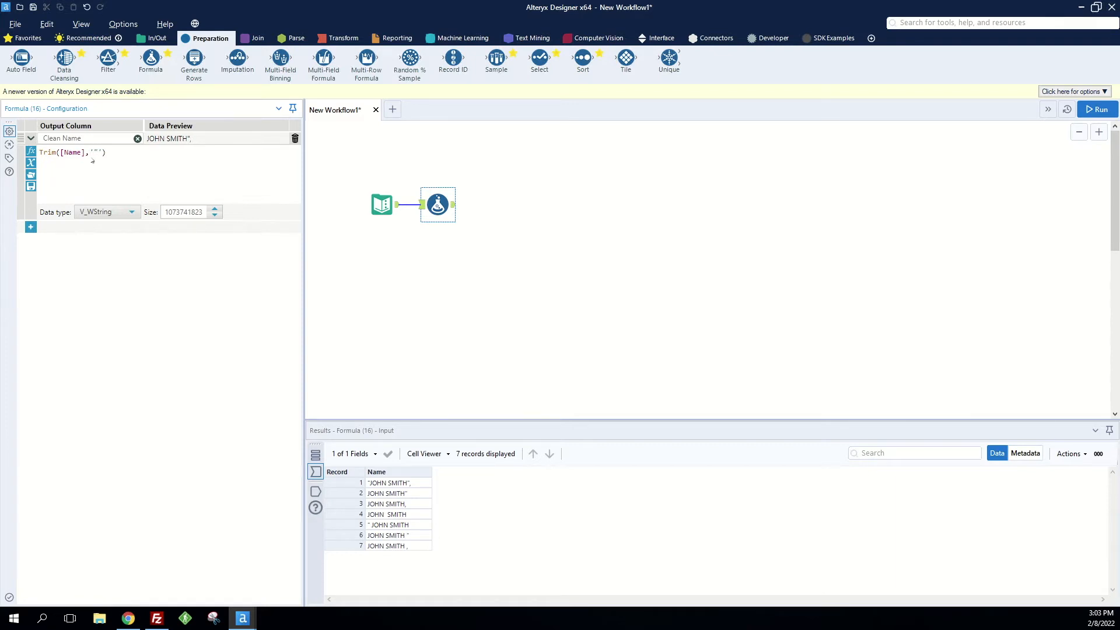
- Make the expression Trim([Name], '"') so the leading quote is stripped from Name
click(85, 137)
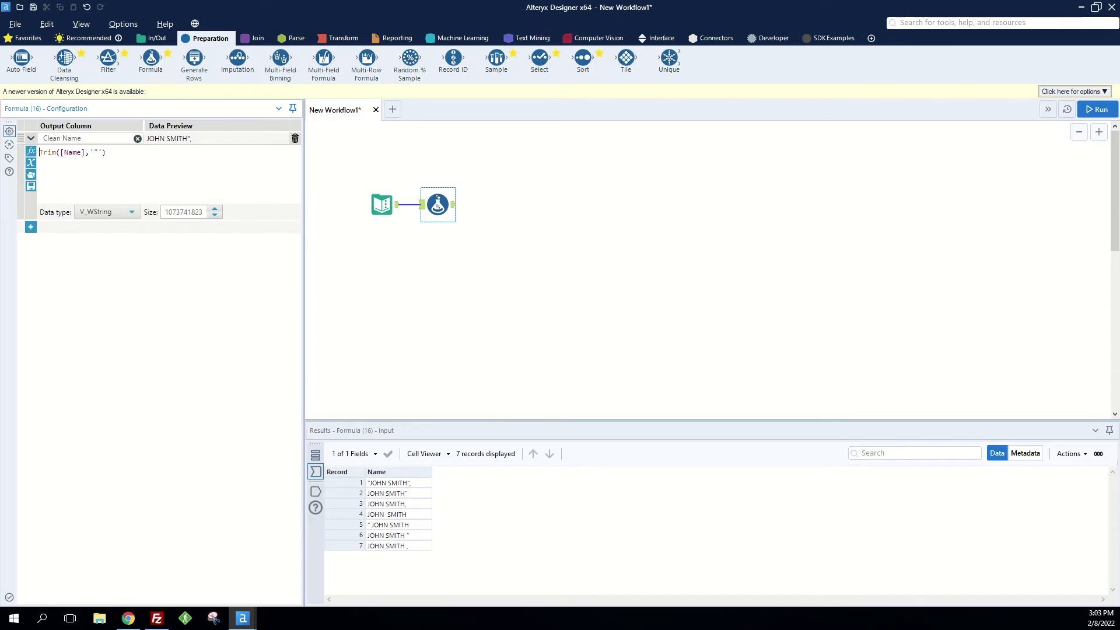
- Wrap the Trim in Replace(..., '"', "") so remaining quotes are removed, previewing JOHN SMITH
text(repl)
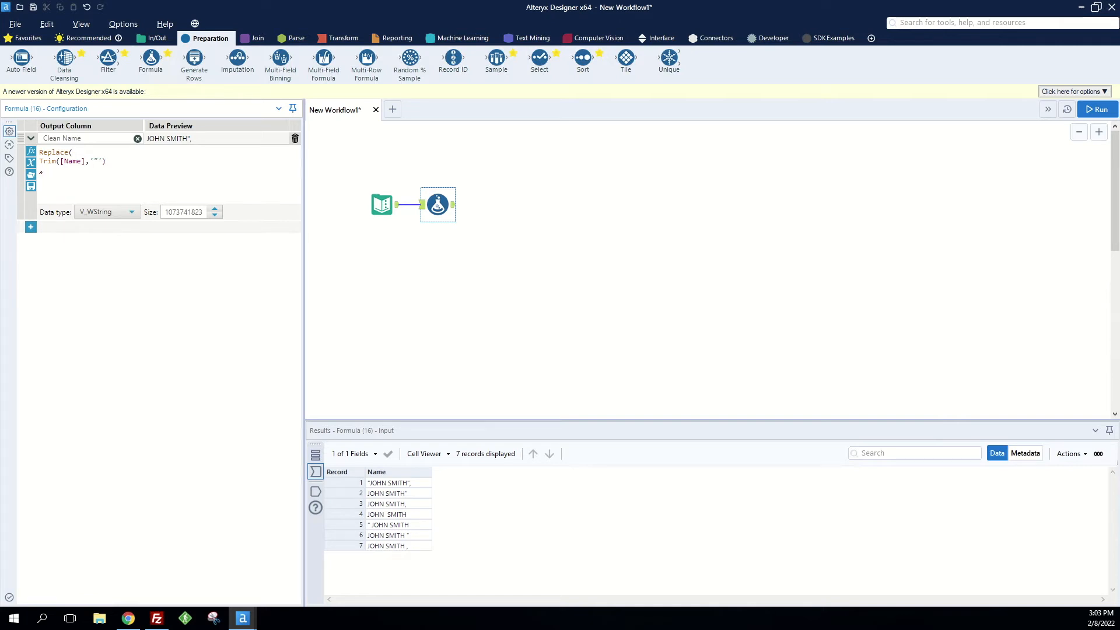
click(47, 169)
text('"',''))
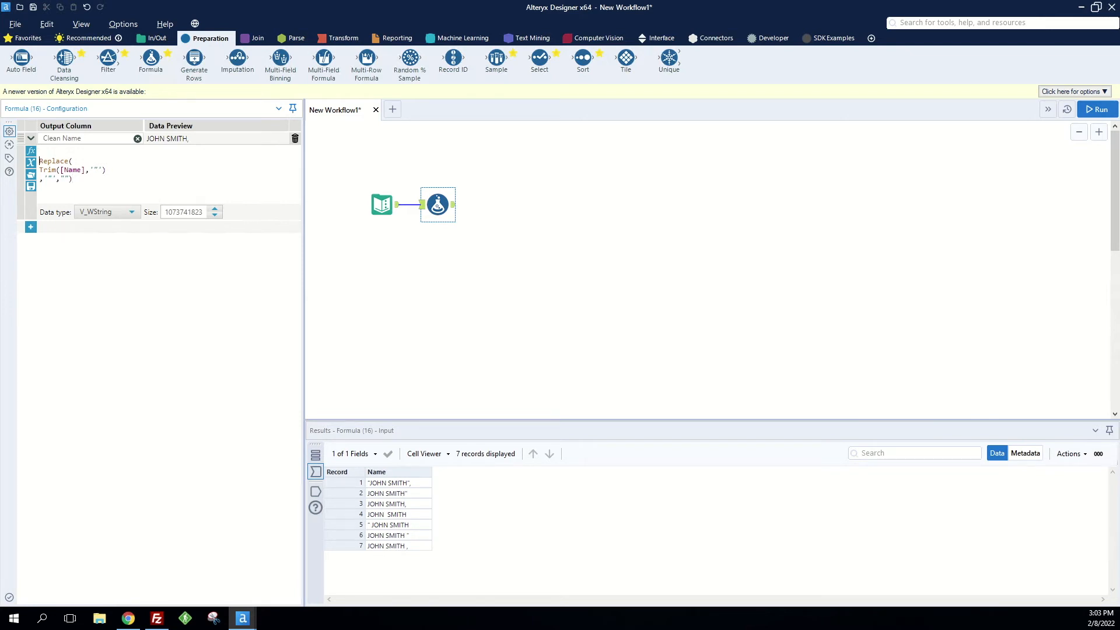
text(trim)
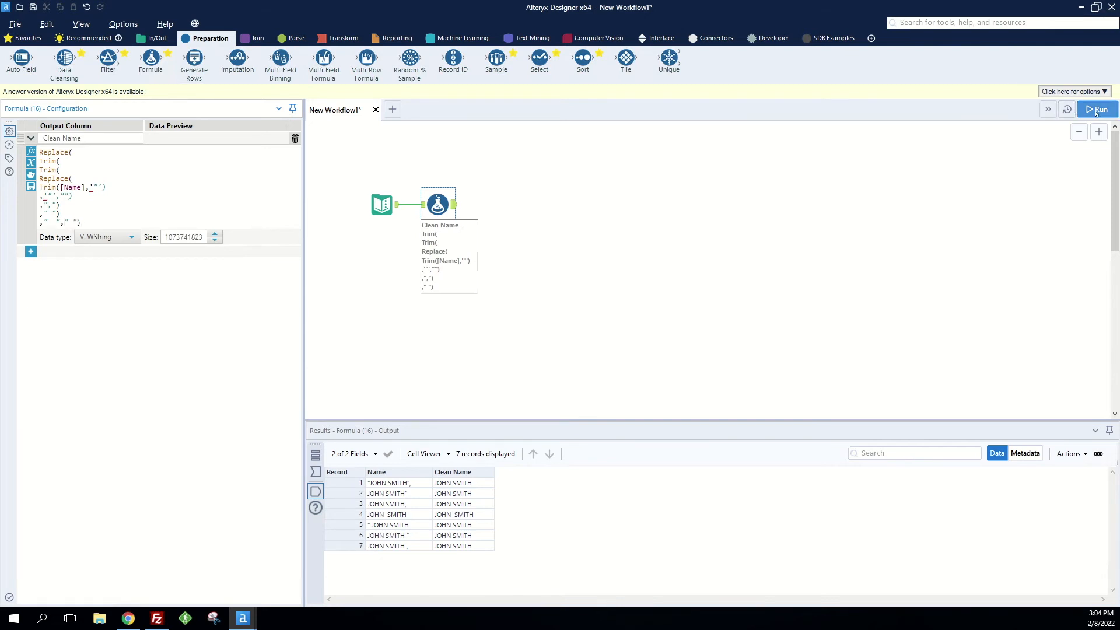
- Run the workflow with the nested Replace/Trim formula and check the run messages for seven clean records
click(1095, 110)
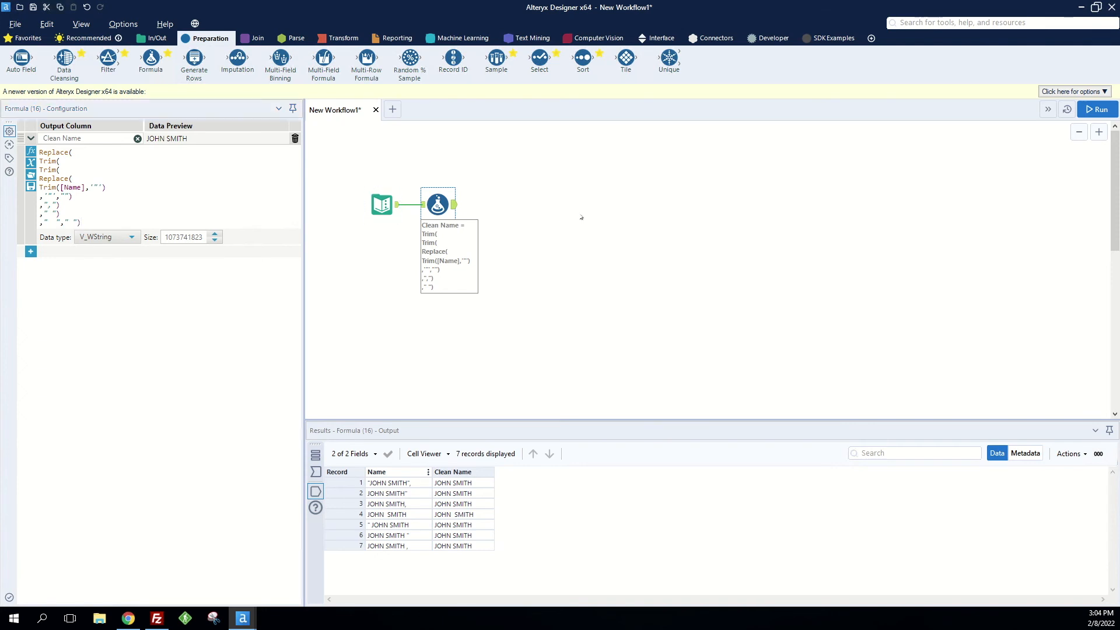
click(1099, 109)
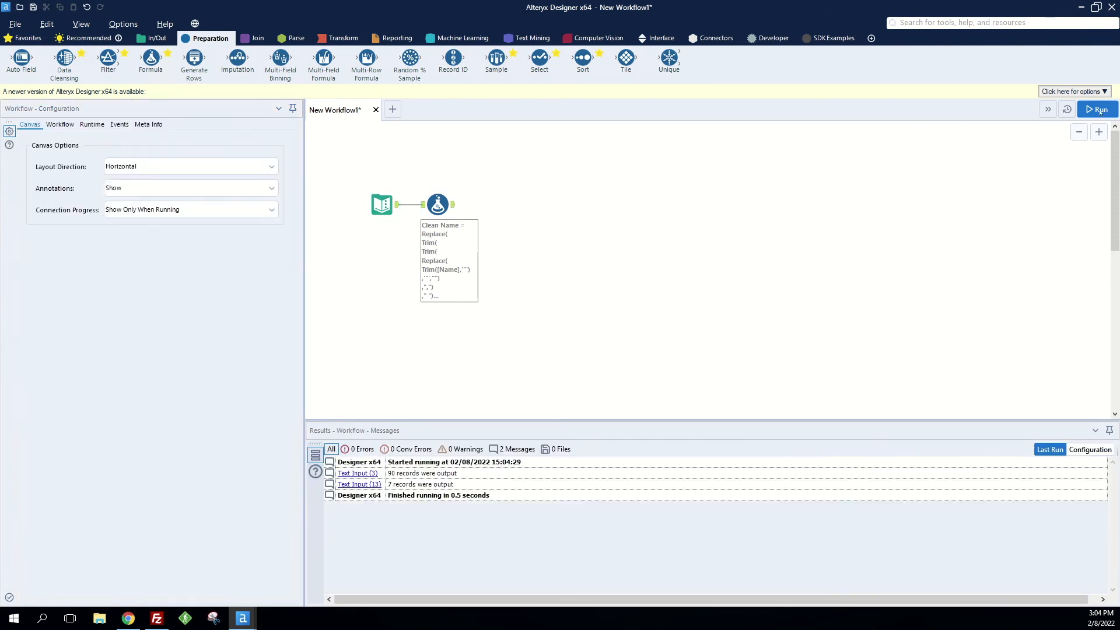
- Add extra spaces between JOHN and SMITH in record 4's input name and rerun to see the gap in Clean Name
click(1096, 108)
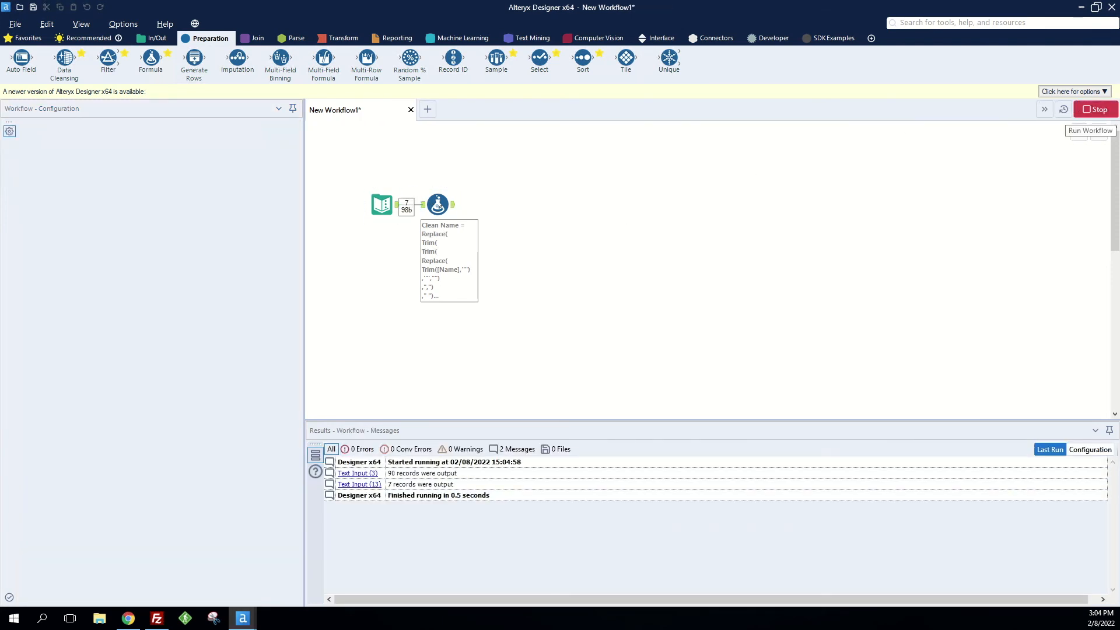
click(437, 203)
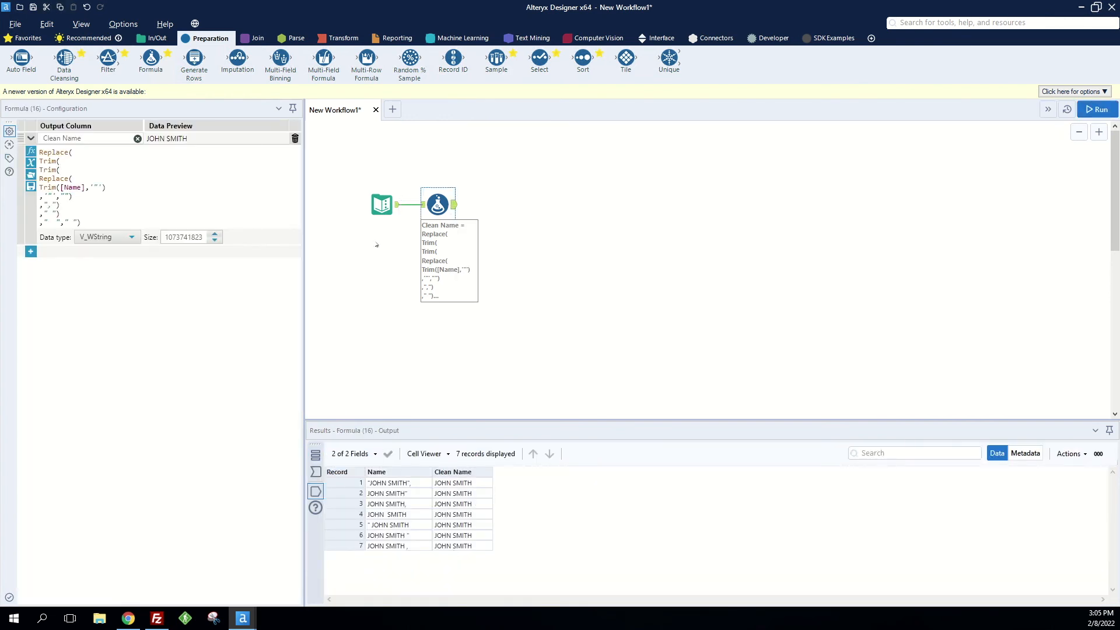
click(381, 205)
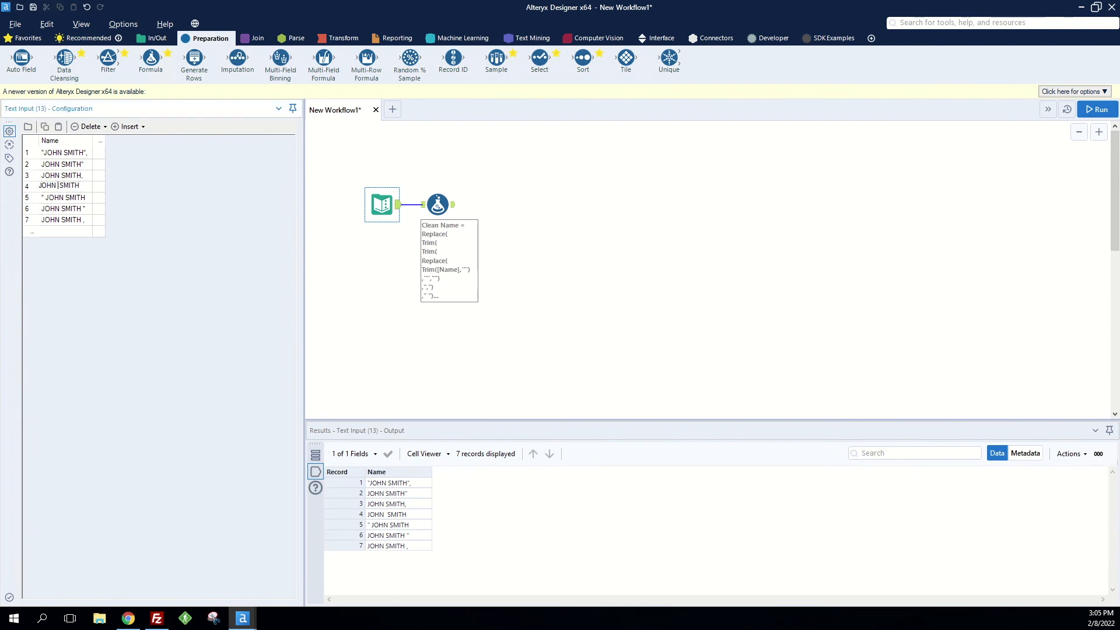
click(1097, 108)
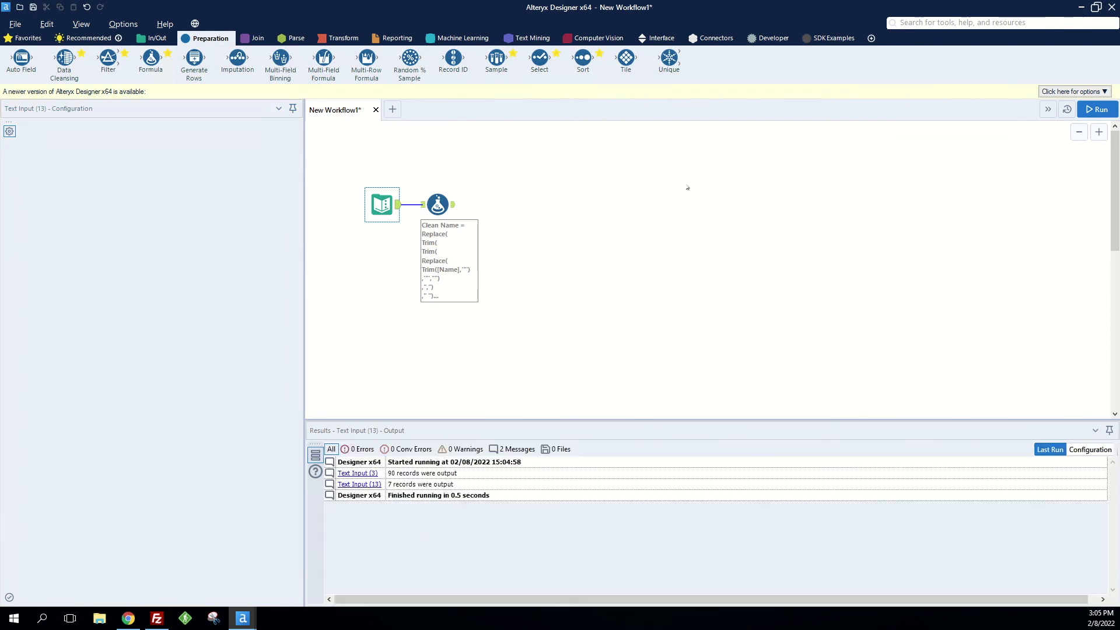
click(1098, 108)
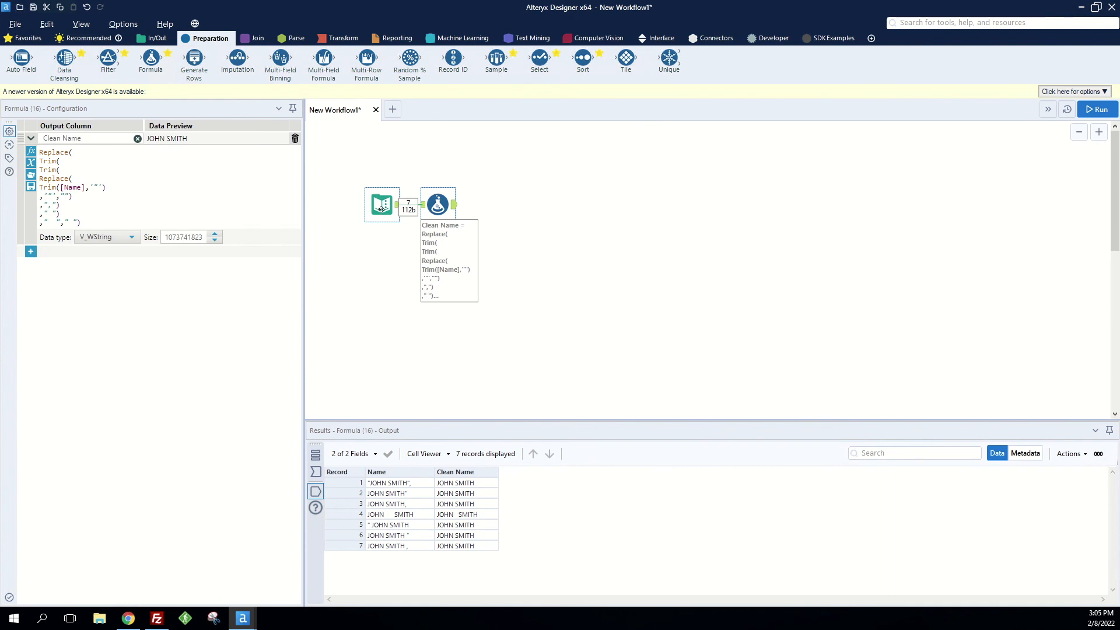
- Nest more Replace calls turning double spaces into single ones, rerun, and confirm record 4 reads JOHN SMITH
click(437, 203)
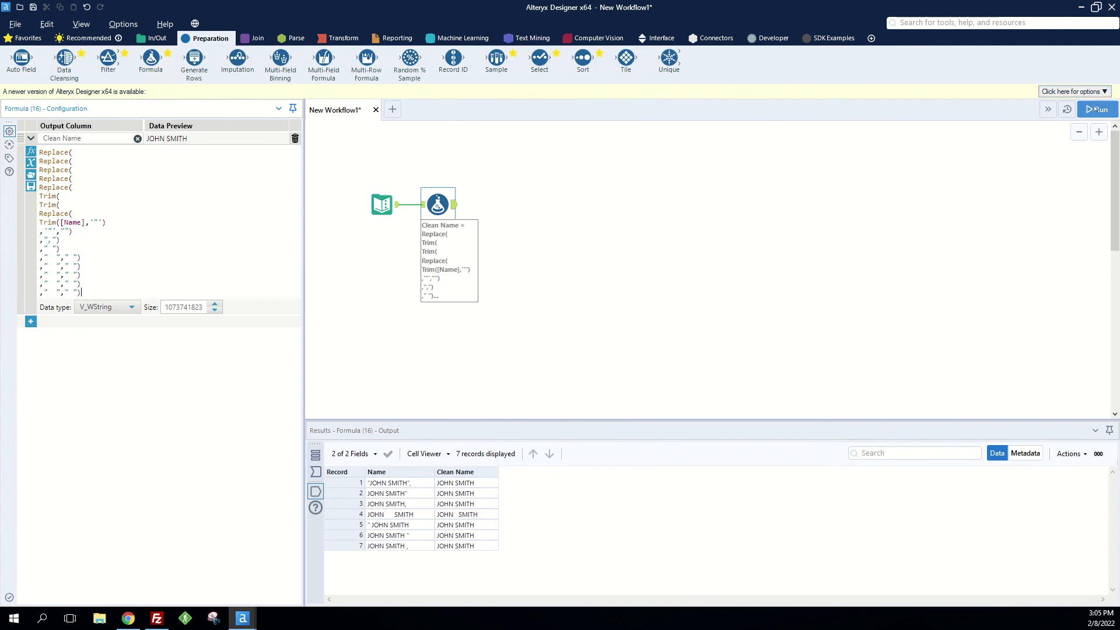
click(1095, 109)
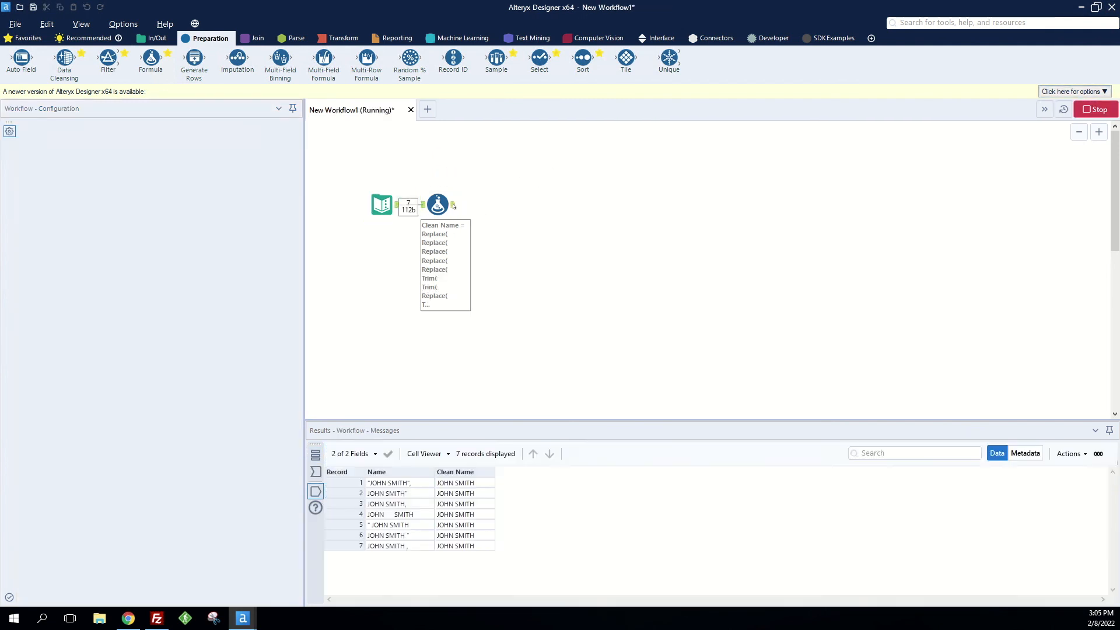
click(438, 203)
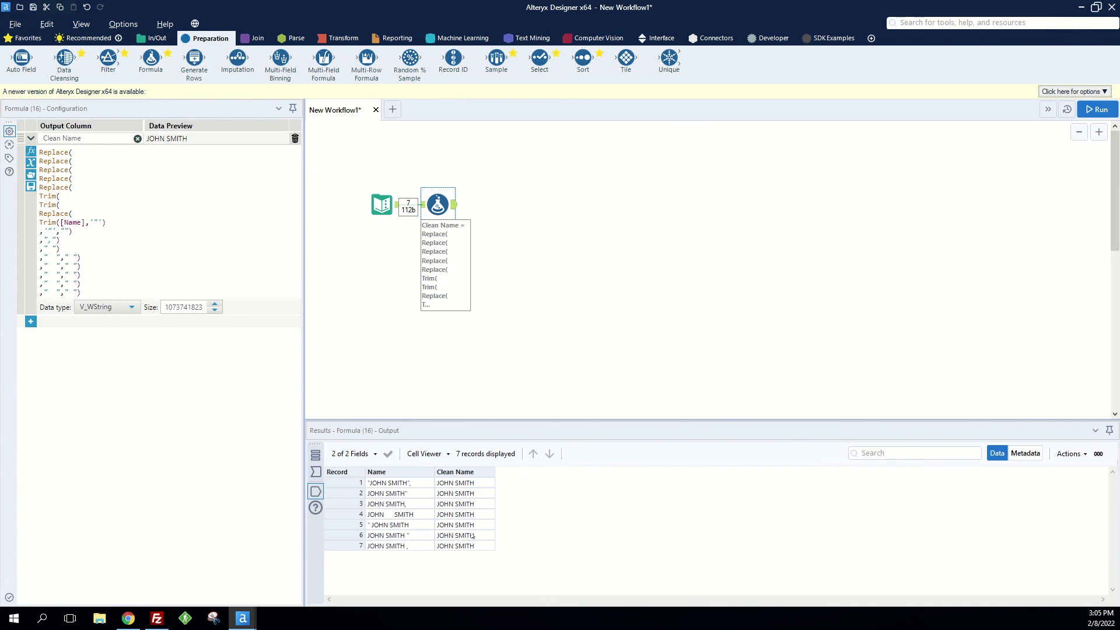